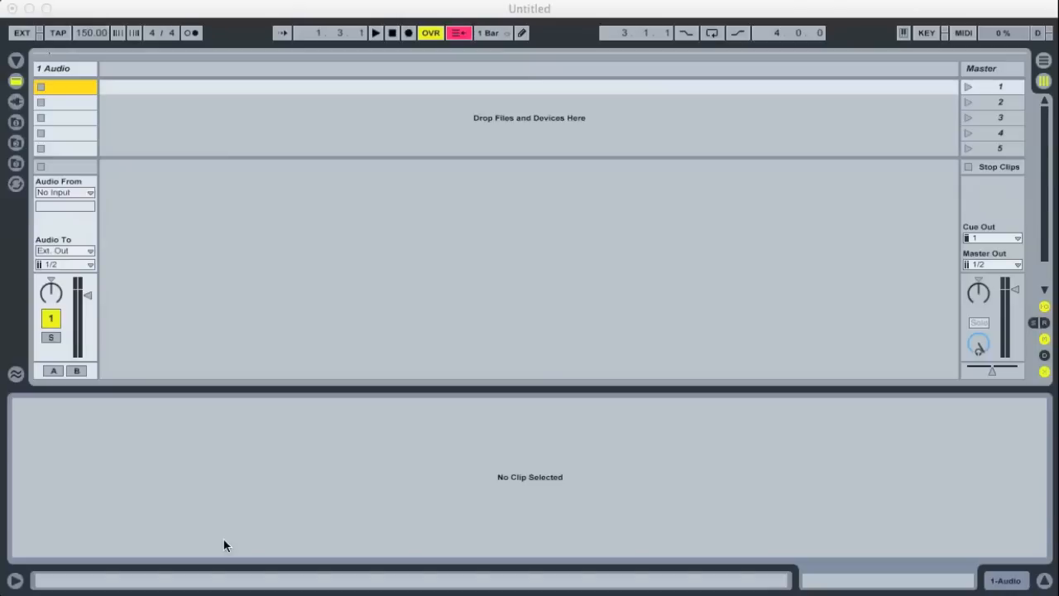
pyautogui.moveTo(424, 460)
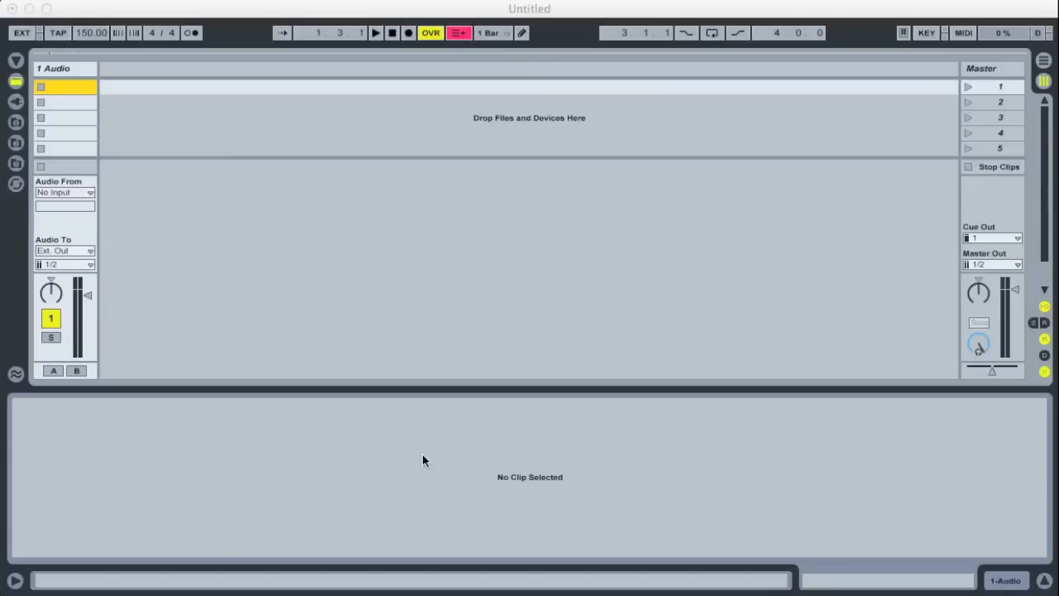
pyautogui.moveTo(427, 472)
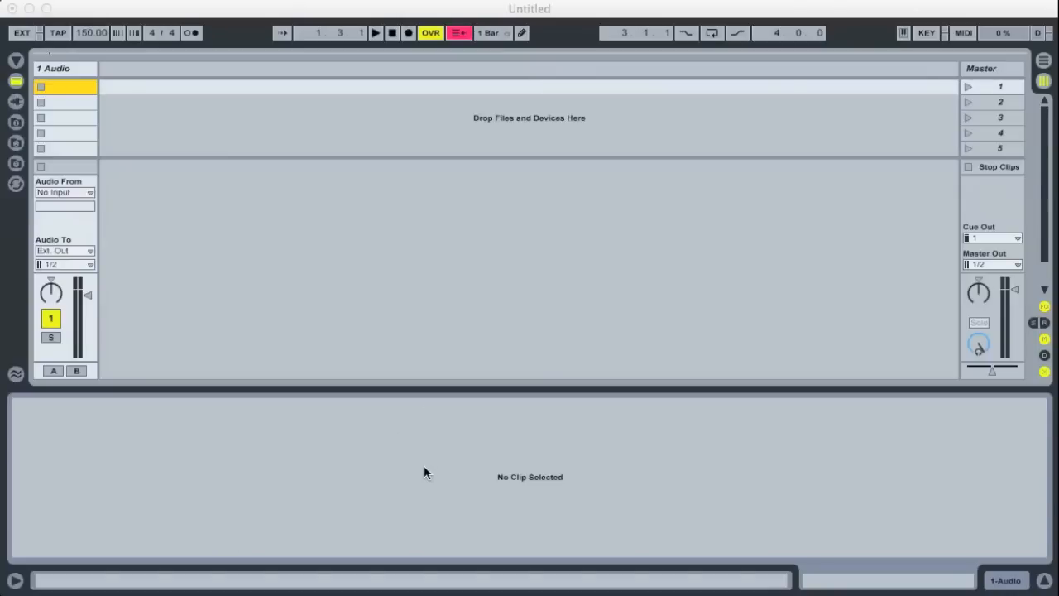
pyautogui.moveTo(700, 450)
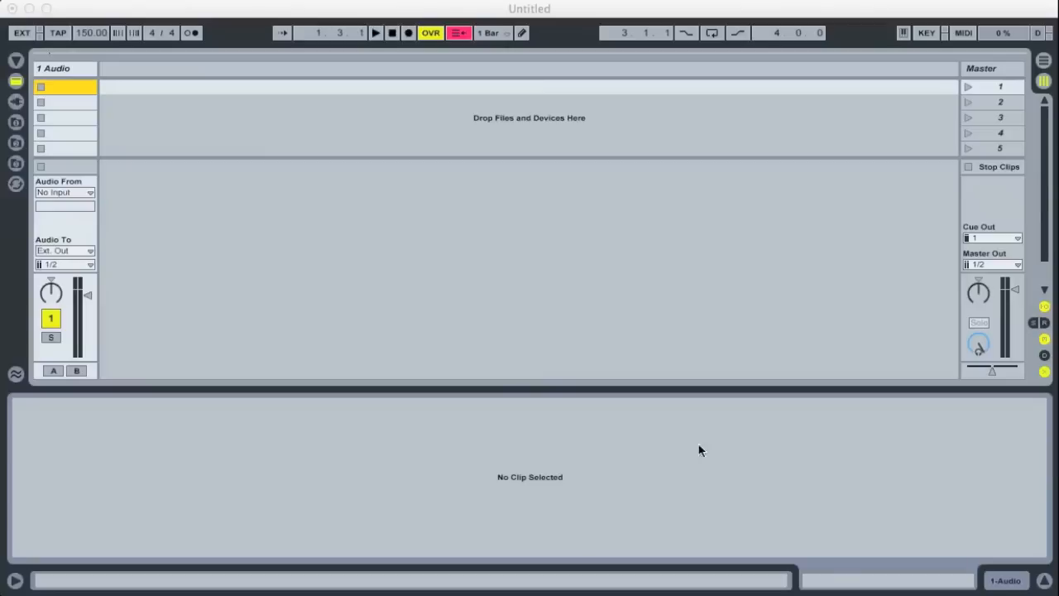
# Turn Auto-Warp Long Samples off in the Record/Warp/Launch preferences
pyautogui.click(25, 7)
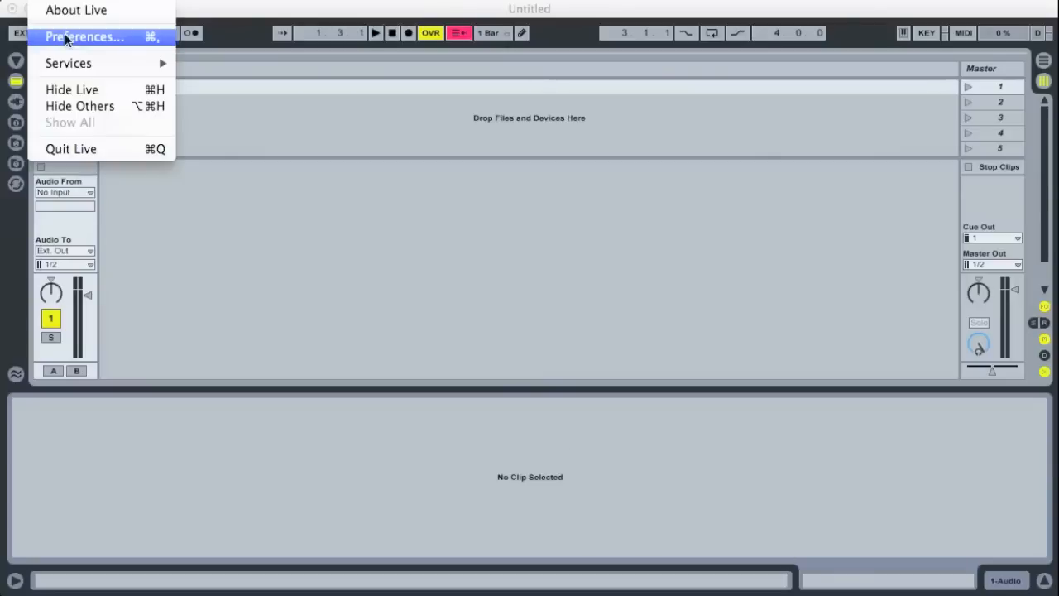
pyautogui.click(84, 37)
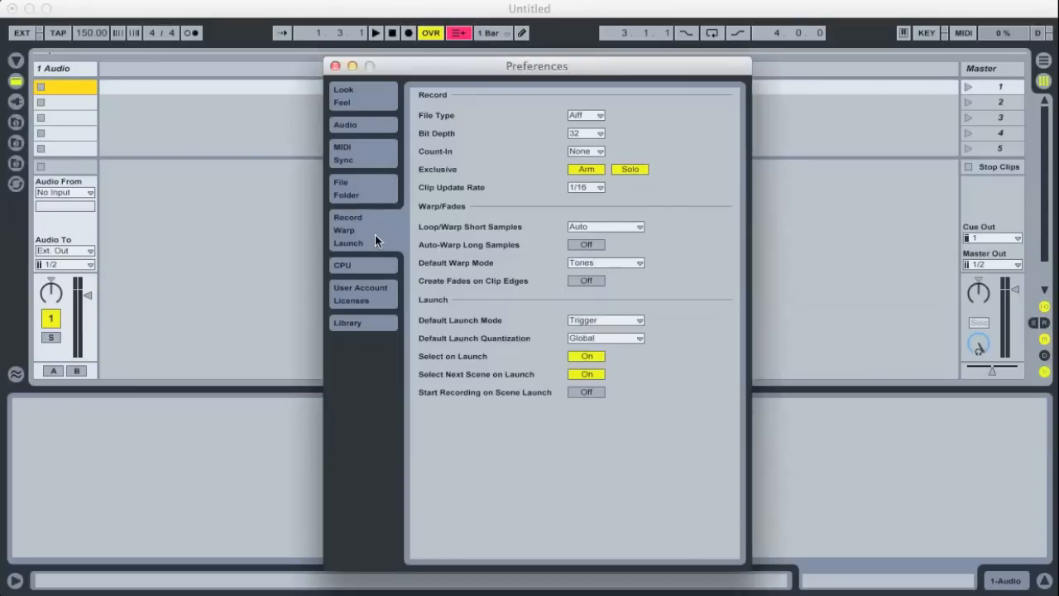
pyautogui.click(586, 245)
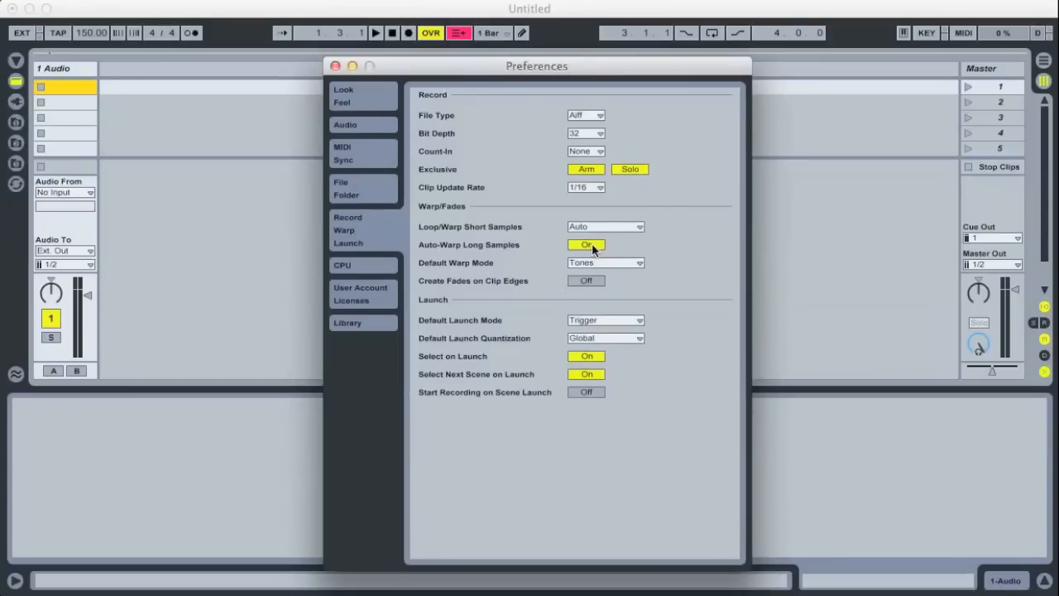
pyautogui.click(586, 245)
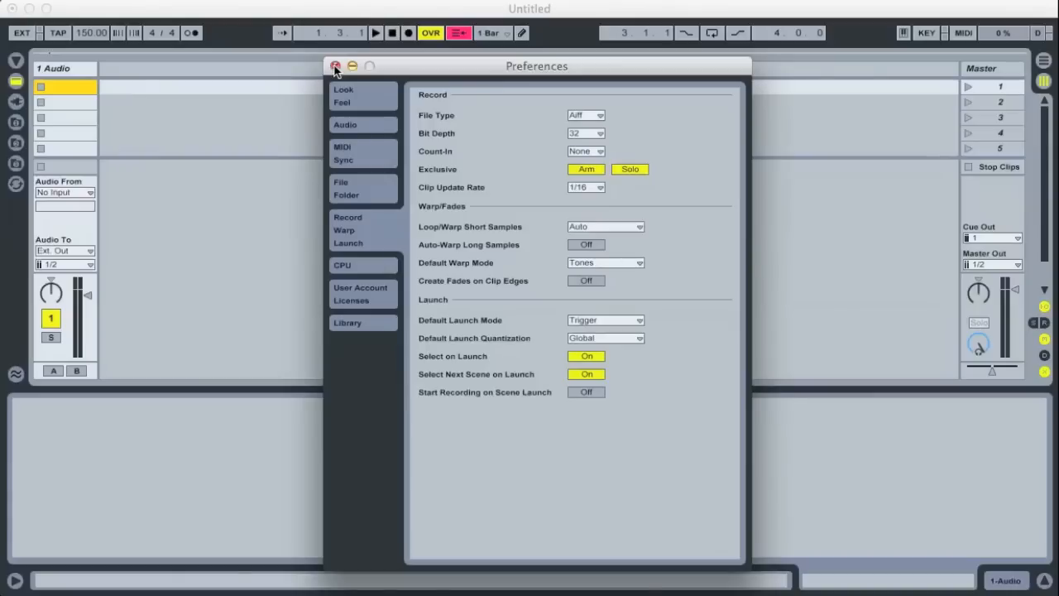
pyautogui.click(335, 66)
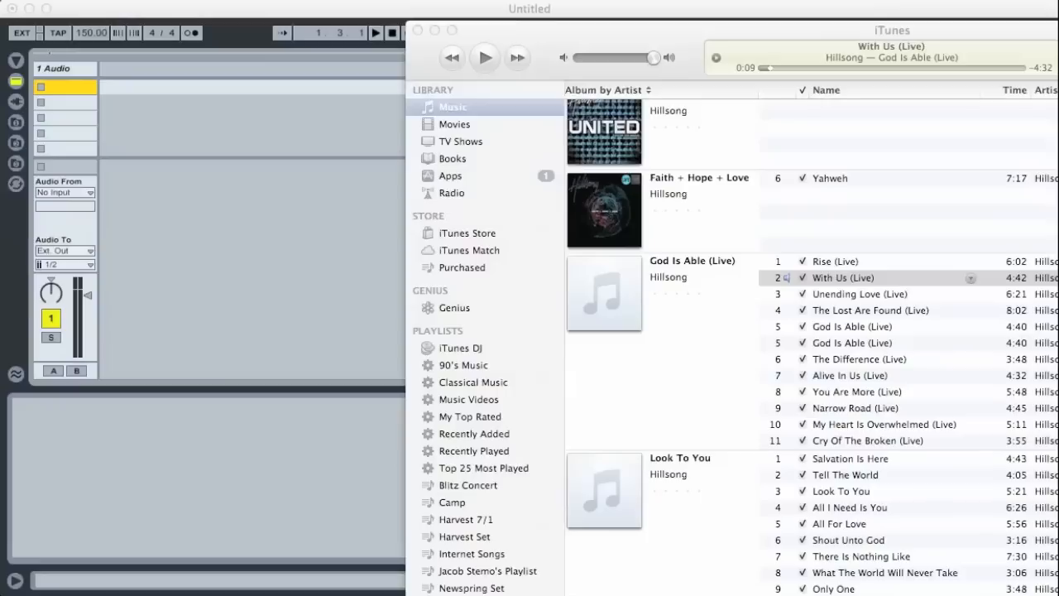
# Bring the iTunes library forward and select the song "With Us (Live)"
pyautogui.click(860, 295)
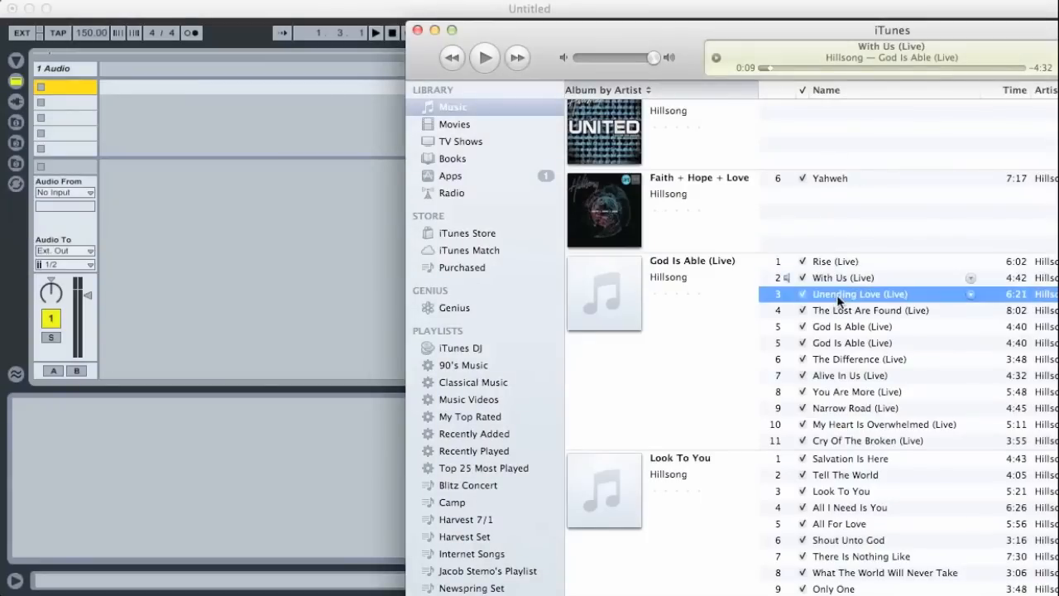
pyautogui.click(842, 278)
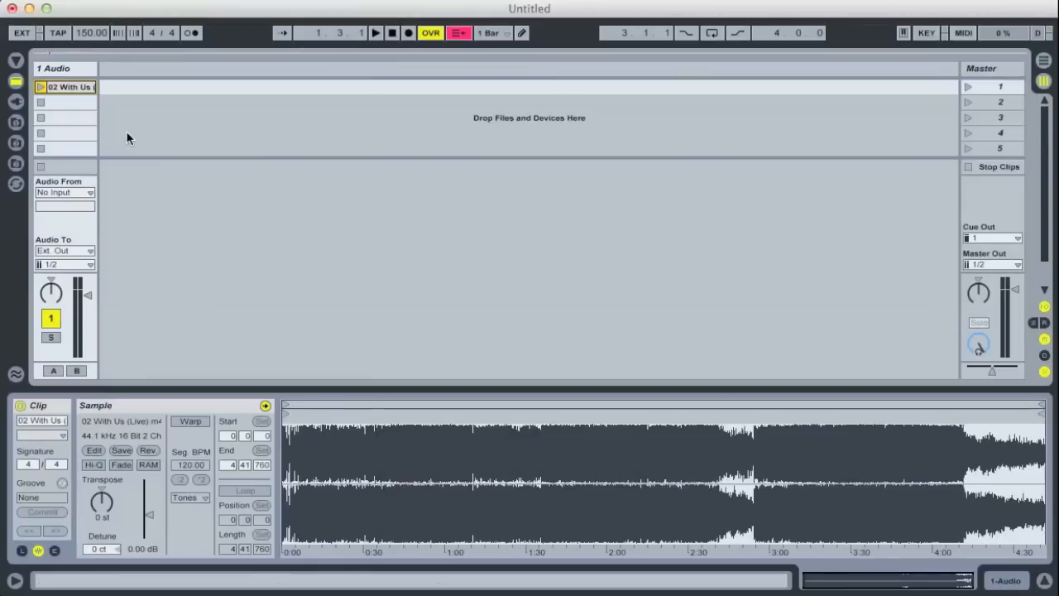
pyautogui.moveTo(263, 223)
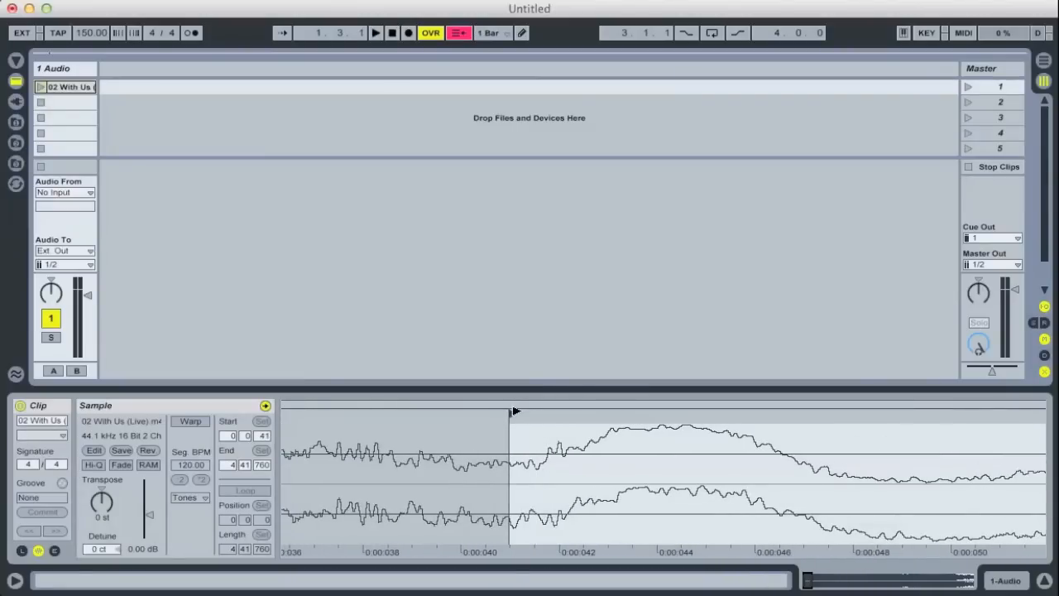
# Move the clip start marker onto the song's first transient
pyautogui.moveTo(509, 413); pyautogui.dragTo(538, 414)
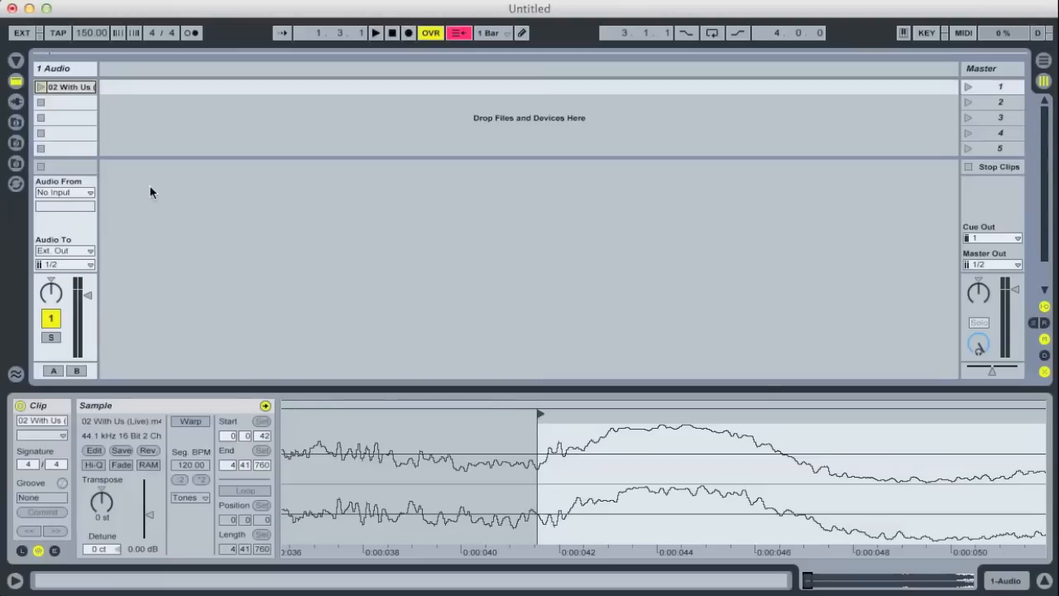
pyautogui.moveTo(930, 42)
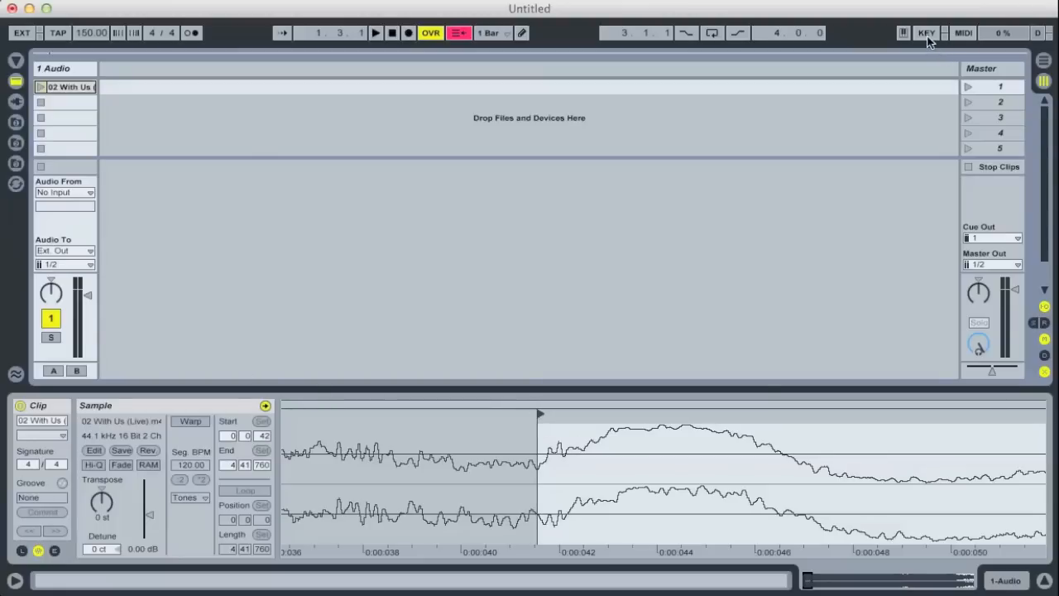
# Assign a computer key to the TAP tempo button via KEY map mode
pyautogui.click(926, 33)
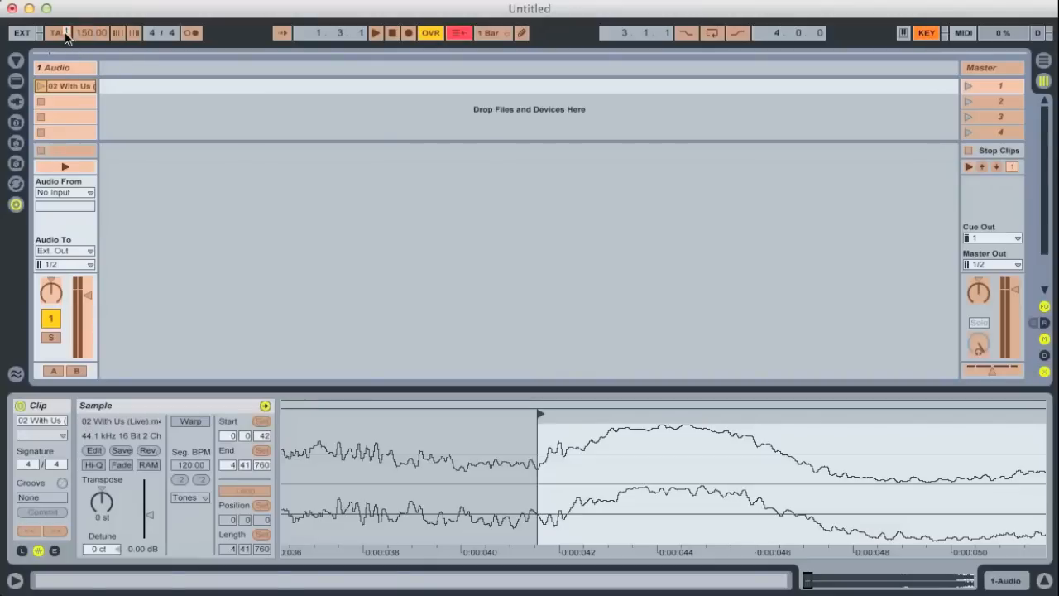
pyautogui.click(54, 33)
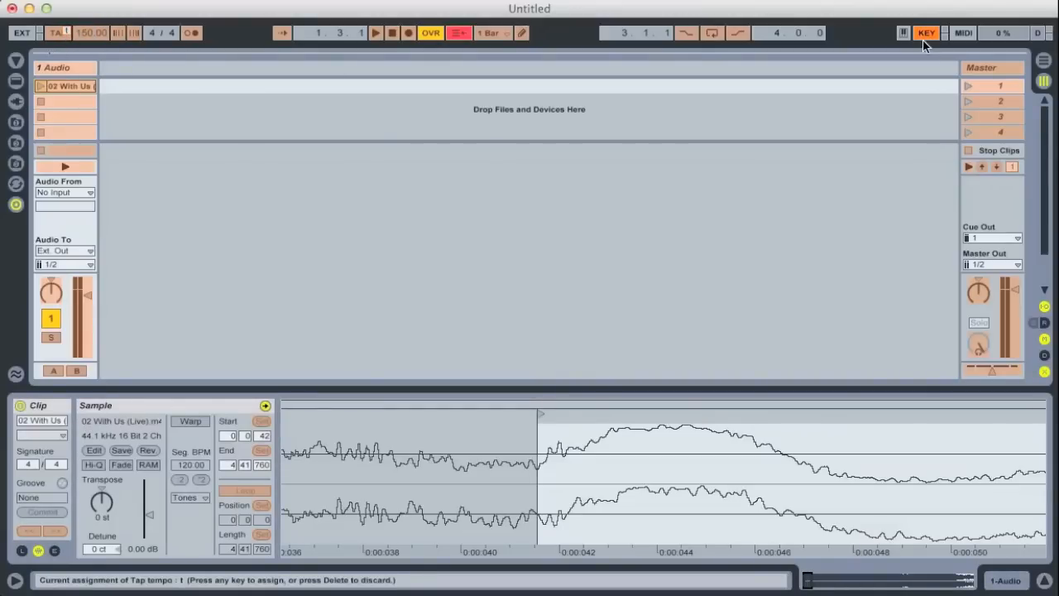
pyautogui.click(926, 33)
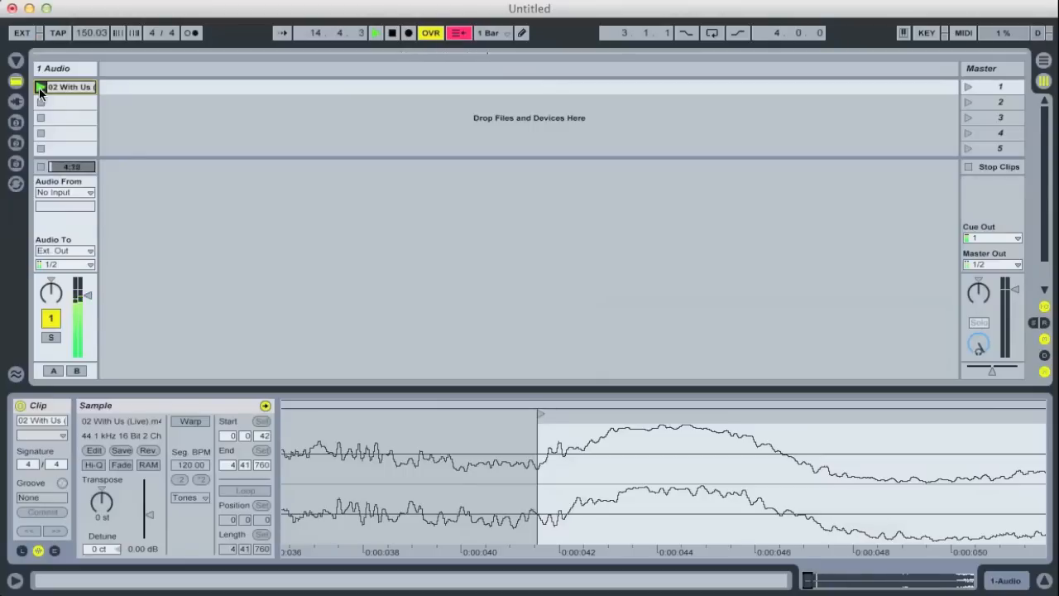
pyautogui.click(40, 86)
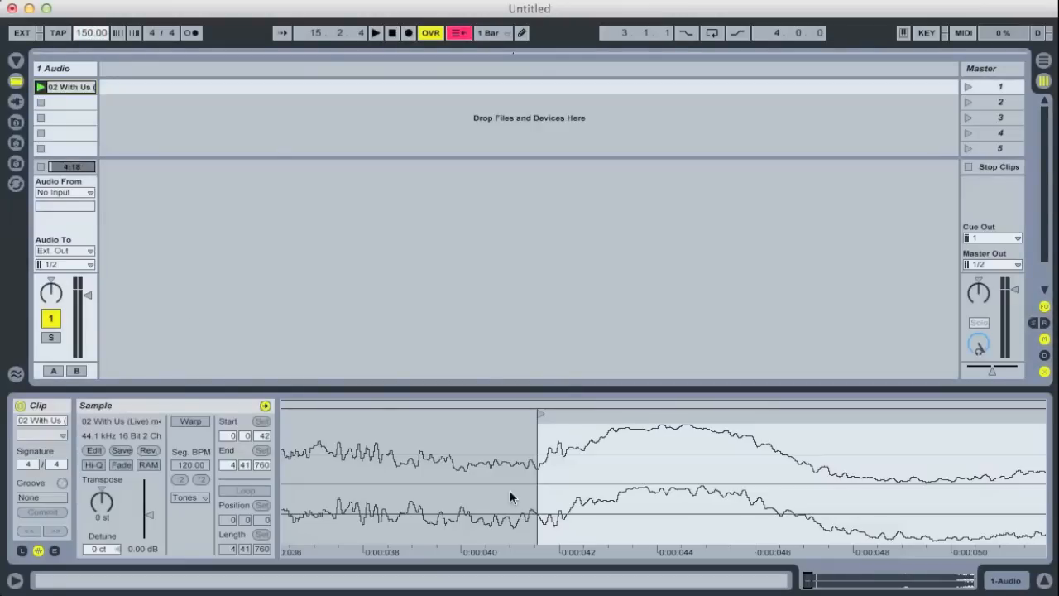
pyautogui.moveTo(192, 436)
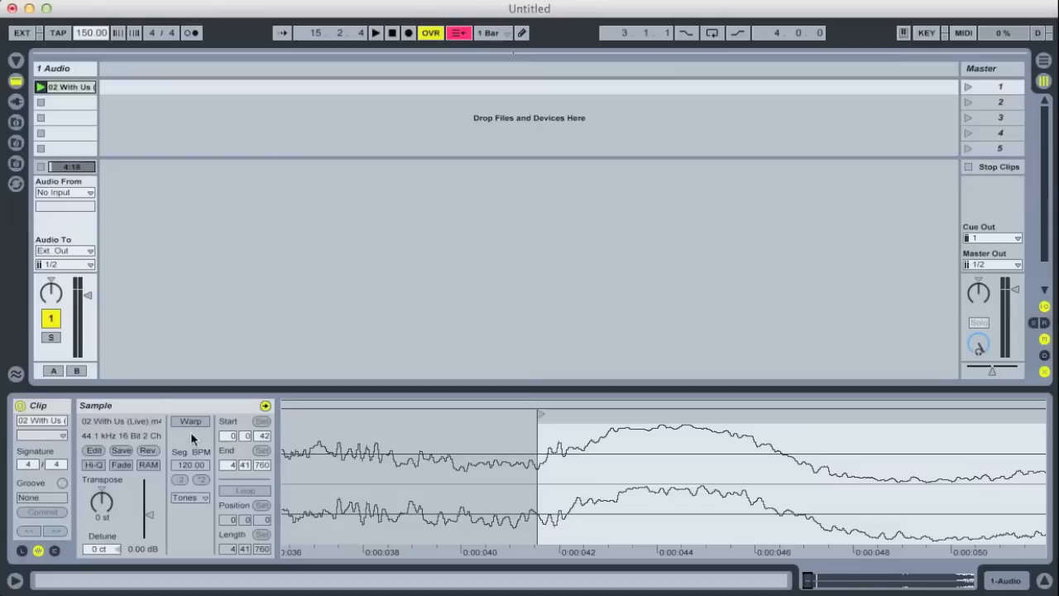
pyautogui.moveTo(182, 387)
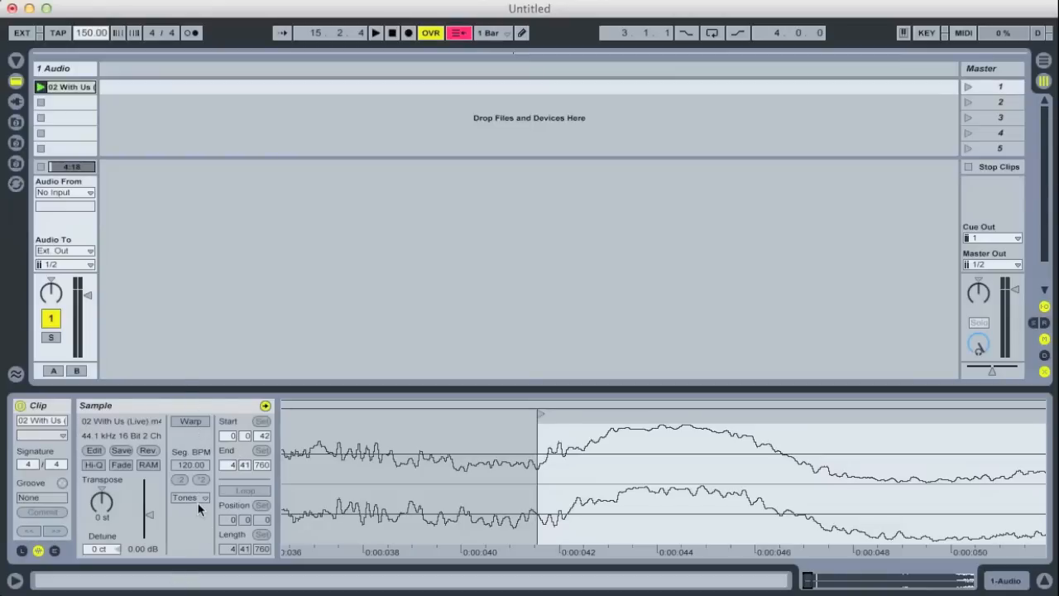
pyautogui.click(188, 496)
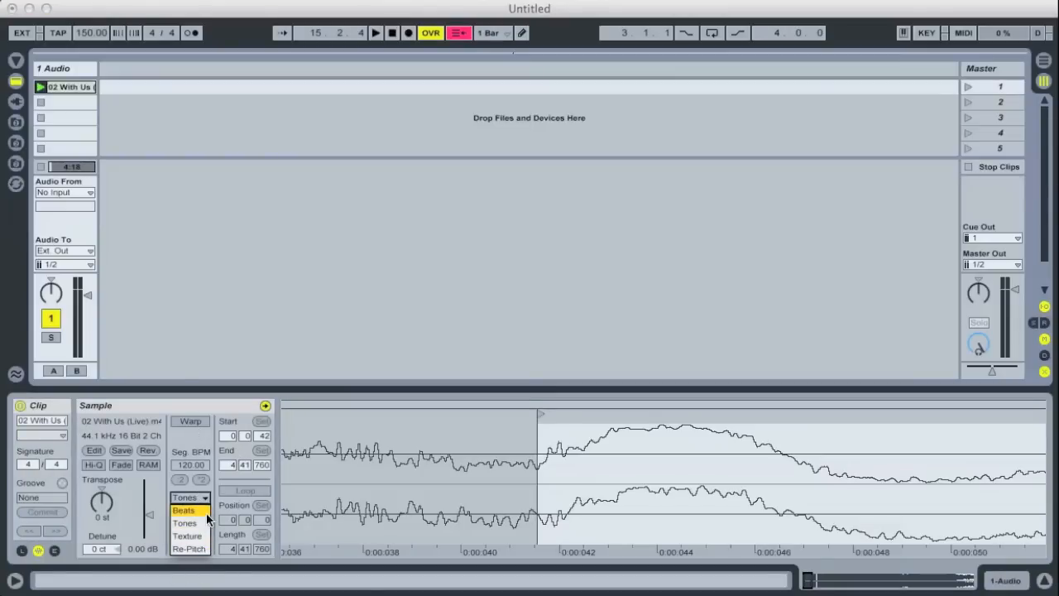
pyautogui.moveTo(185, 537)
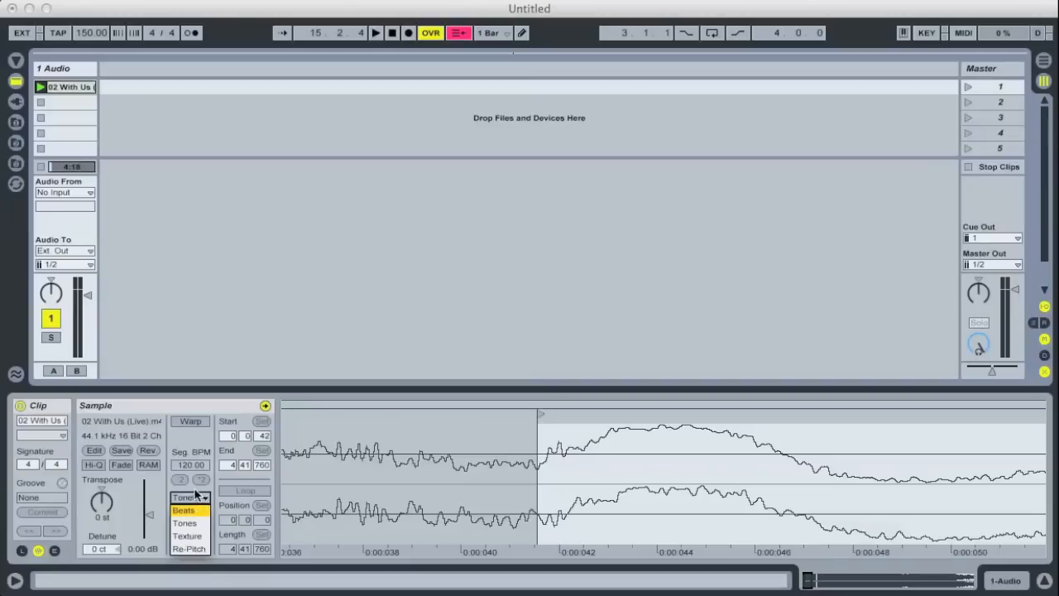
pyautogui.click(185, 523)
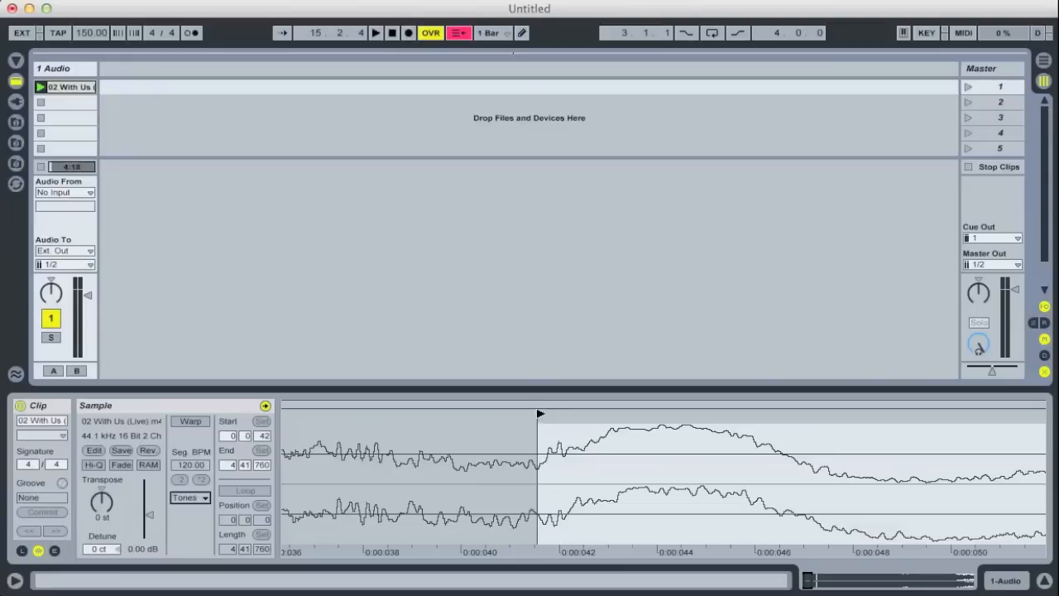
# Apply Warp From Here (Start at 150.00 BPM) at the first transient
pyautogui.rightClick(540, 414)
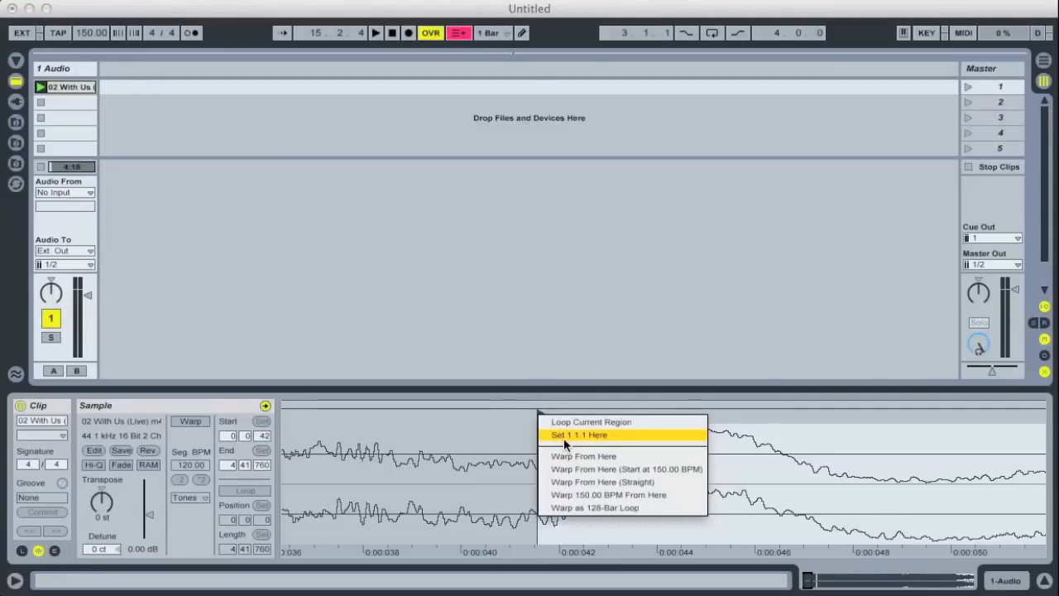
pyautogui.click(579, 433)
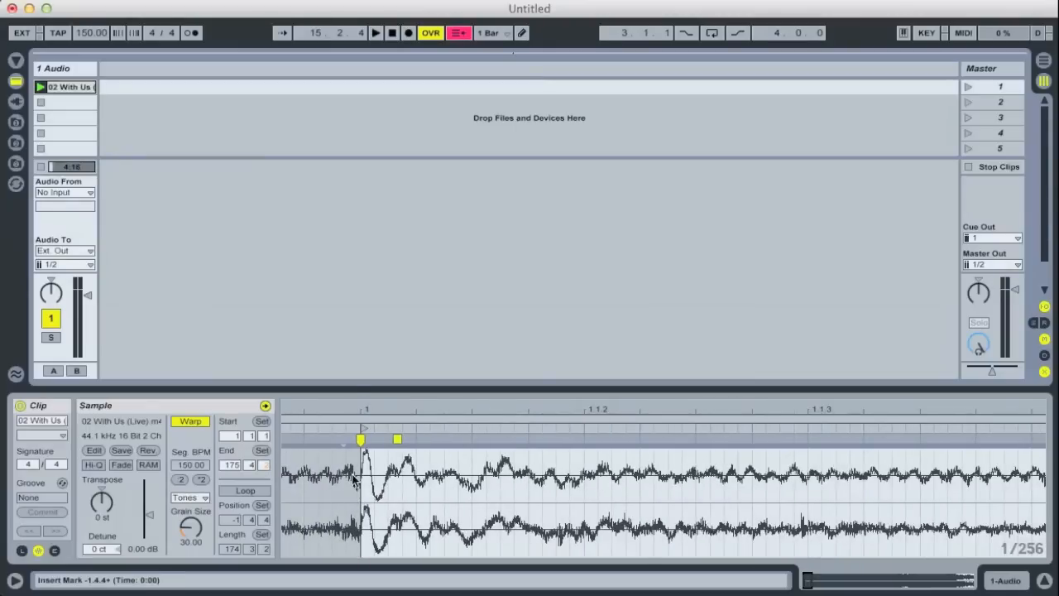
pyautogui.moveTo(384, 466)
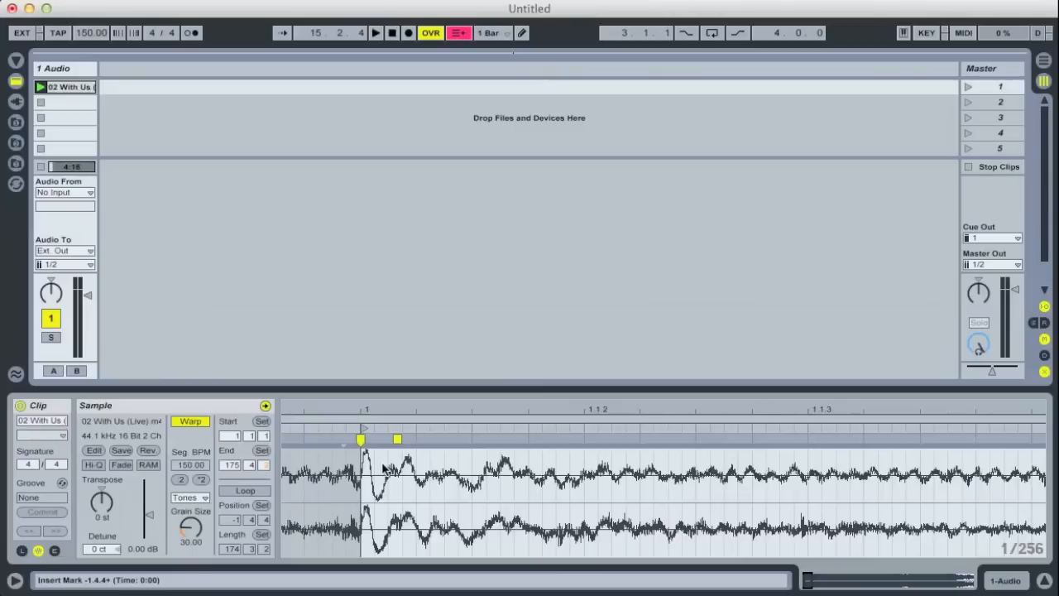
# Enable the metronome and play the warped song against the click
pyautogui.click(192, 33)
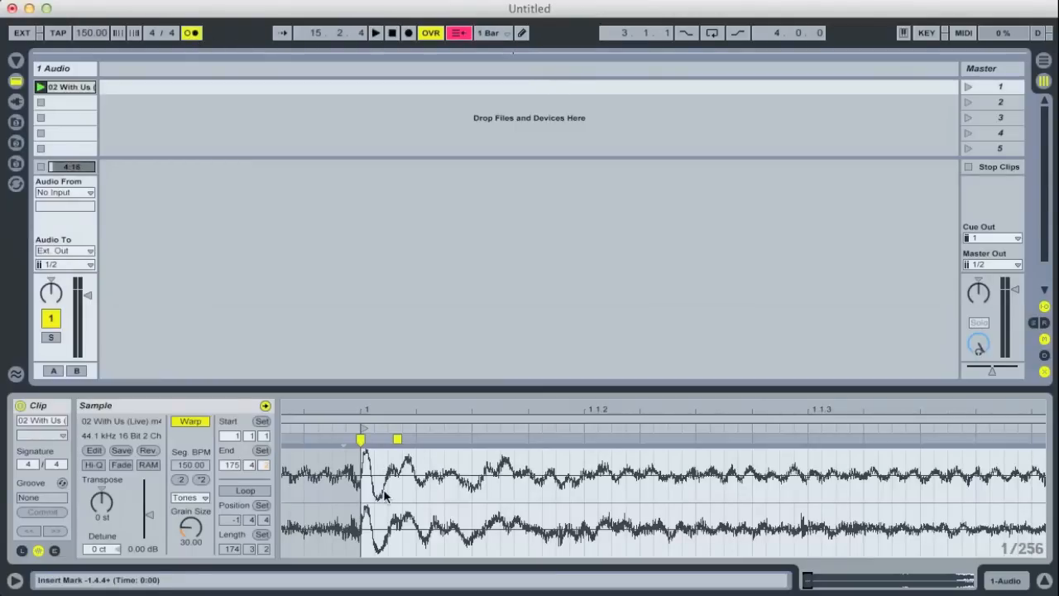
pyautogui.click(374, 33)
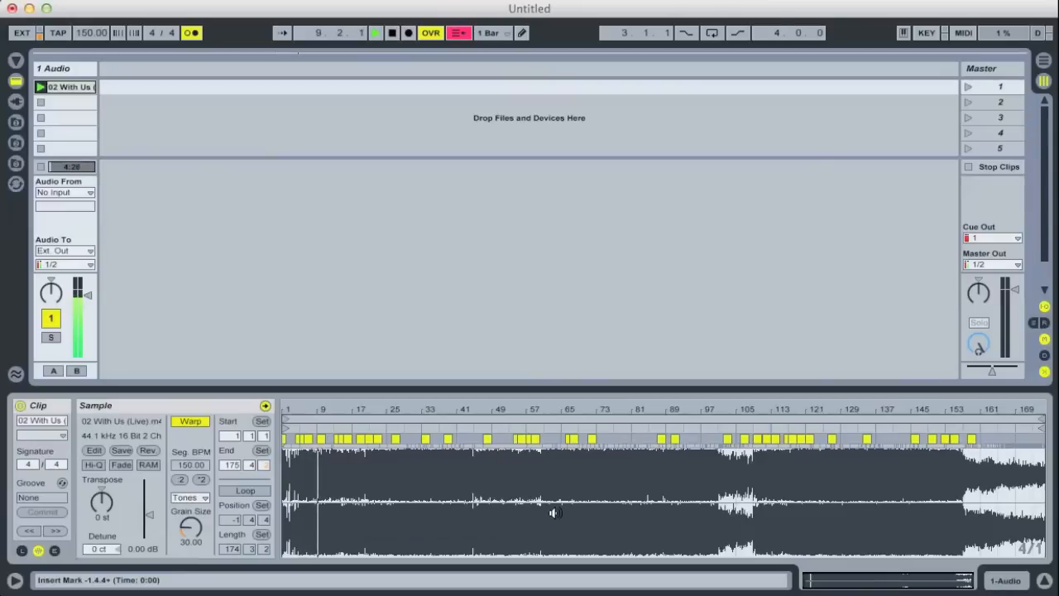
# Stop playback and examine the warp marker near bar 155
pyautogui.click(374, 33)
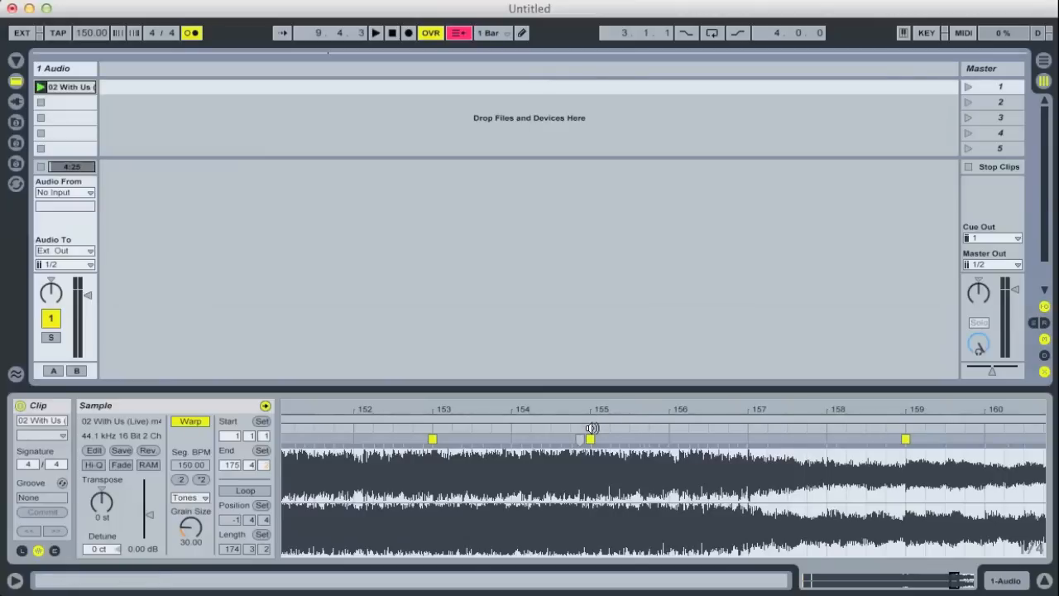
pyautogui.click(374, 33)
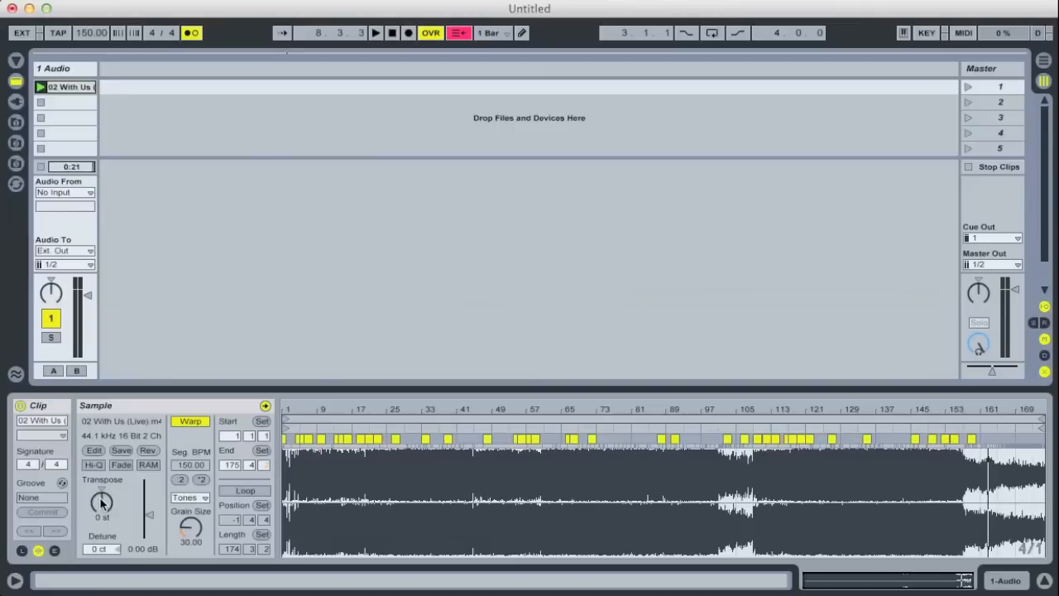
# Shift the clip's Transpose knob through several semitone settings
pyautogui.moveTo(103, 503); pyautogui.dragTo(102, 516)
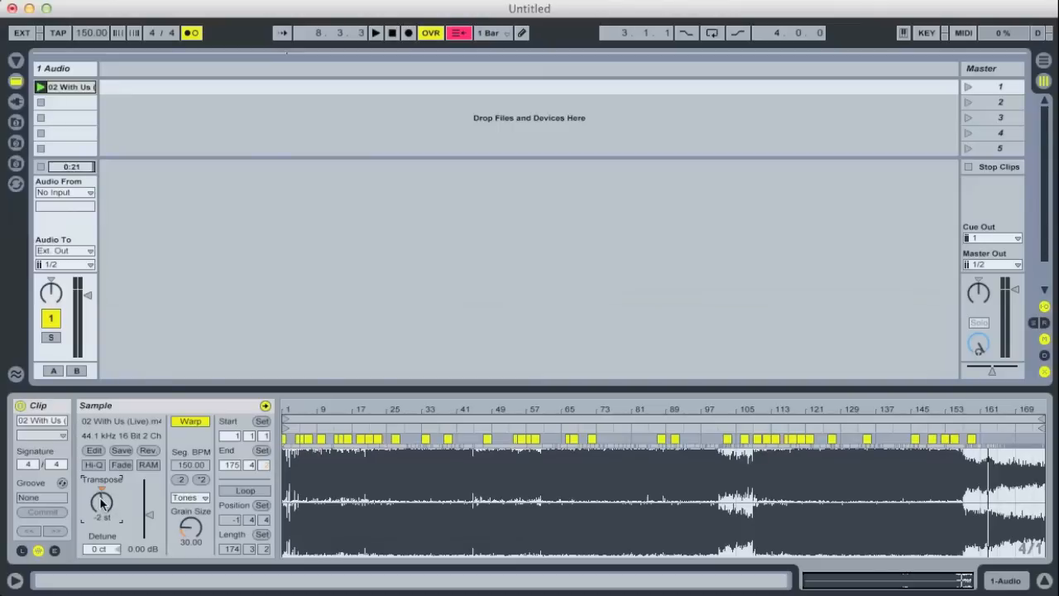
pyautogui.moveTo(103, 503); pyautogui.dragTo(103, 493)
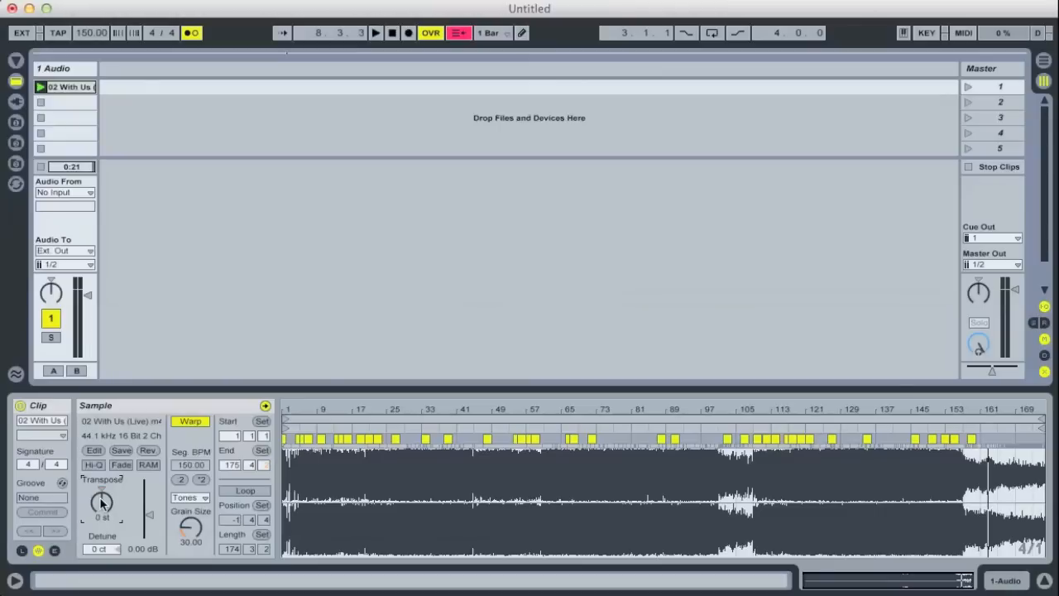
pyautogui.moveTo(103, 503); pyautogui.dragTo(103, 512)
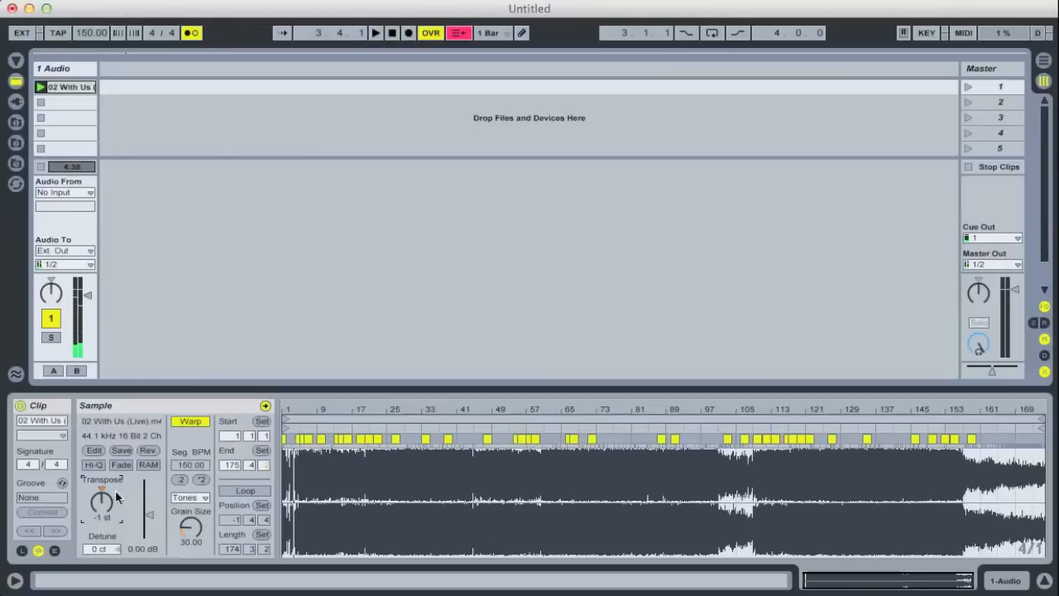
pyautogui.moveTo(101, 503); pyautogui.dragTo(99, 511)
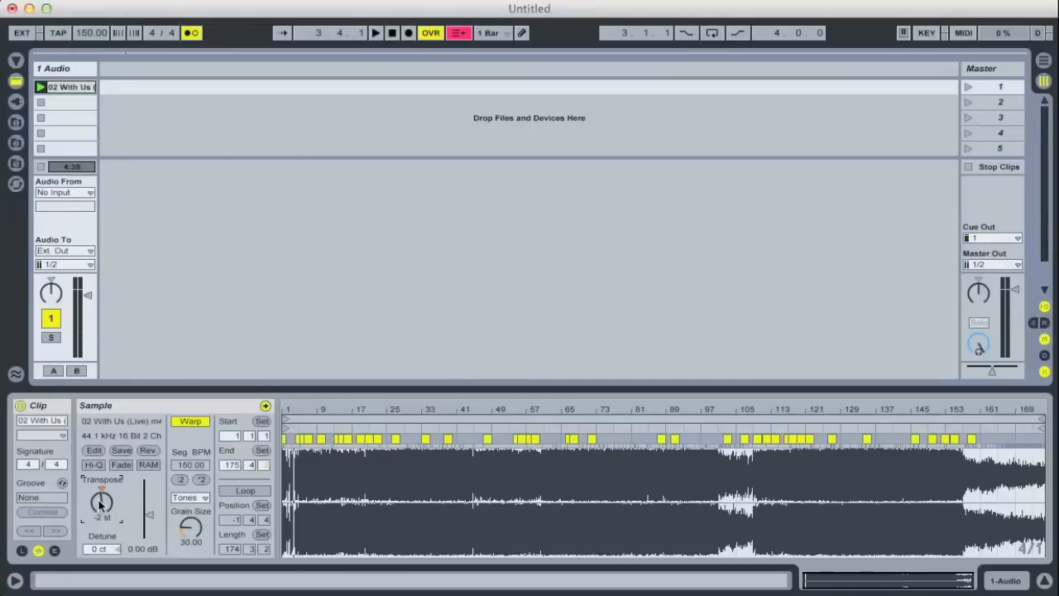
# Audition the transposition, then settle the clip at +3 semitones
pyautogui.click(374, 33)
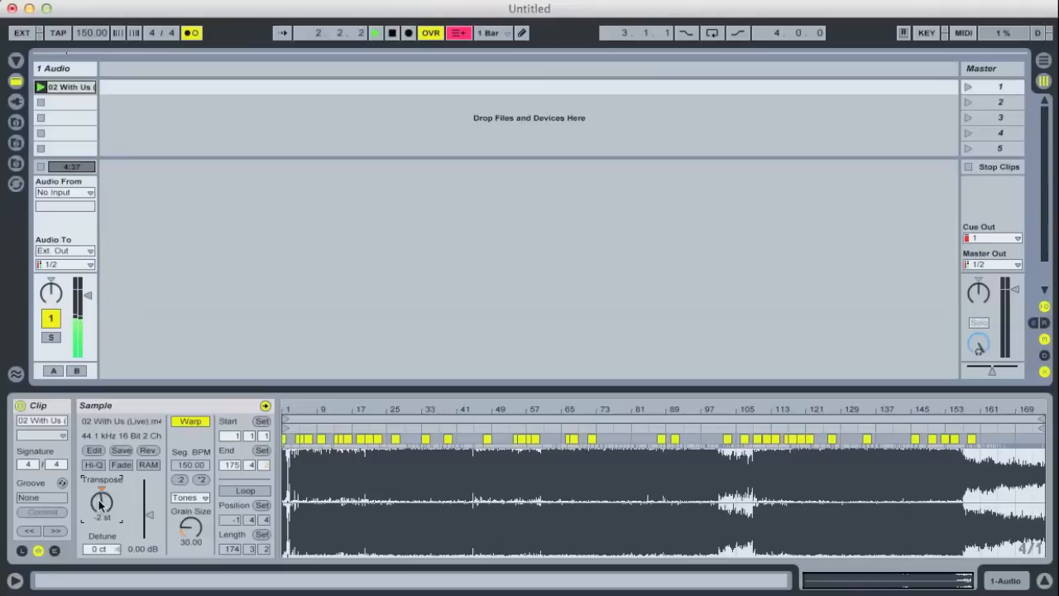
pyautogui.click(374, 33)
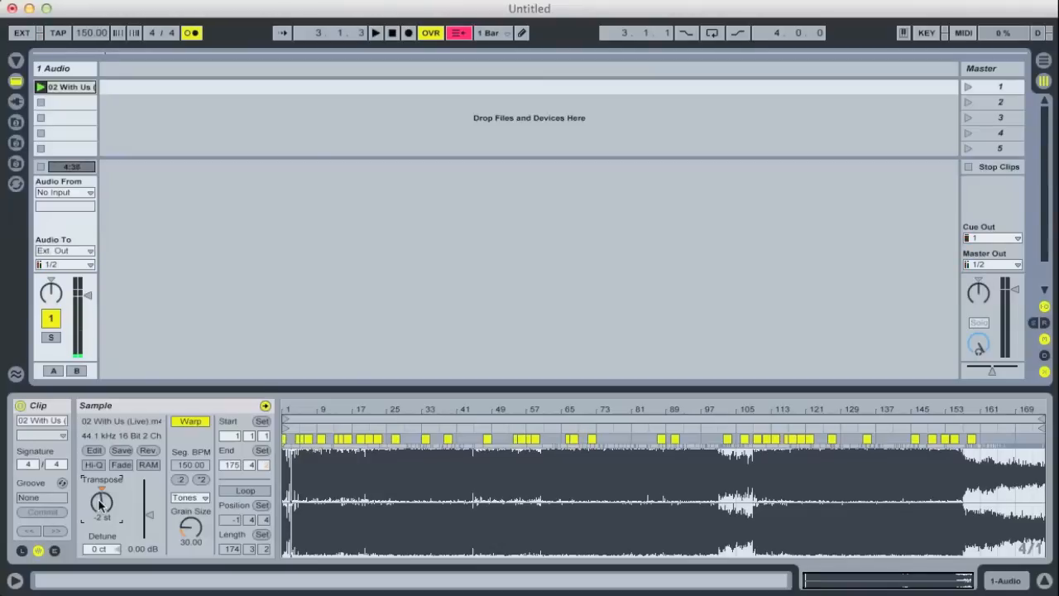
pyautogui.moveTo(103, 503); pyautogui.dragTo(103, 488)
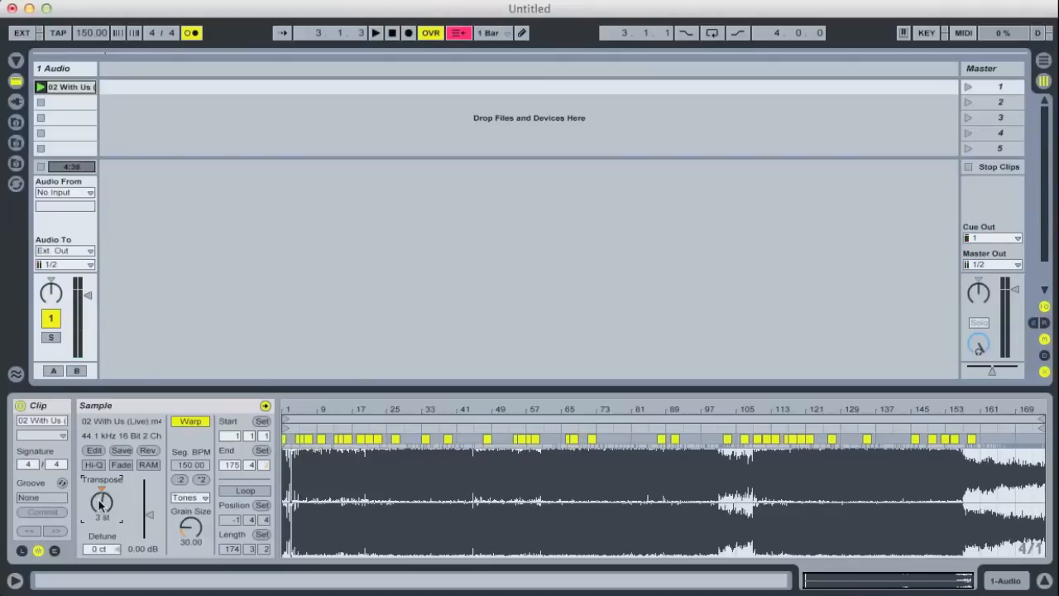